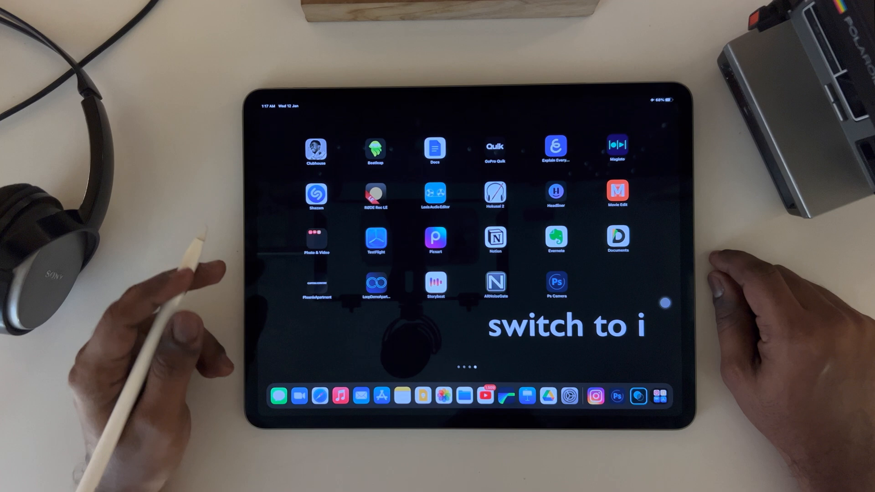
mouse_move(223, 263)
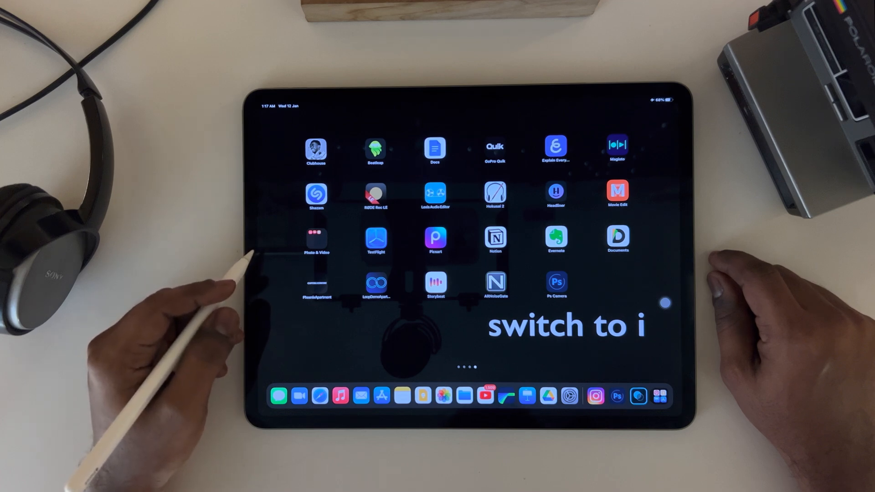
mouse_move(224, 291)
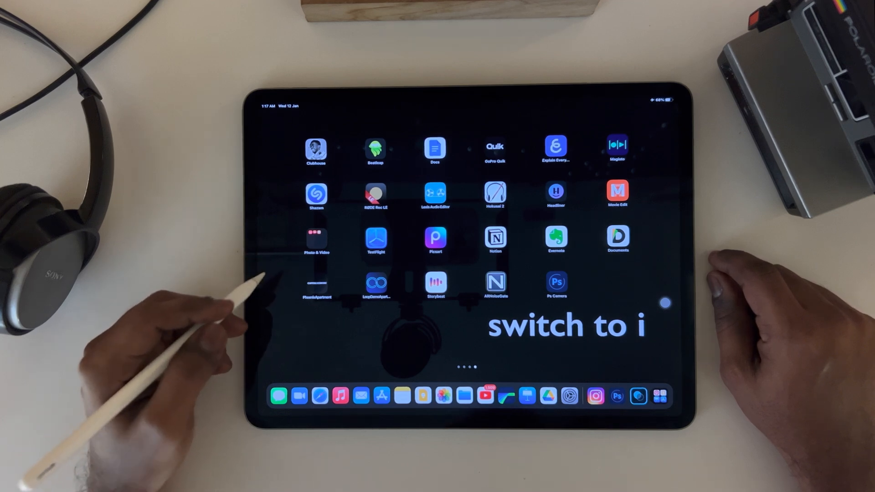
mouse_move(224, 307)
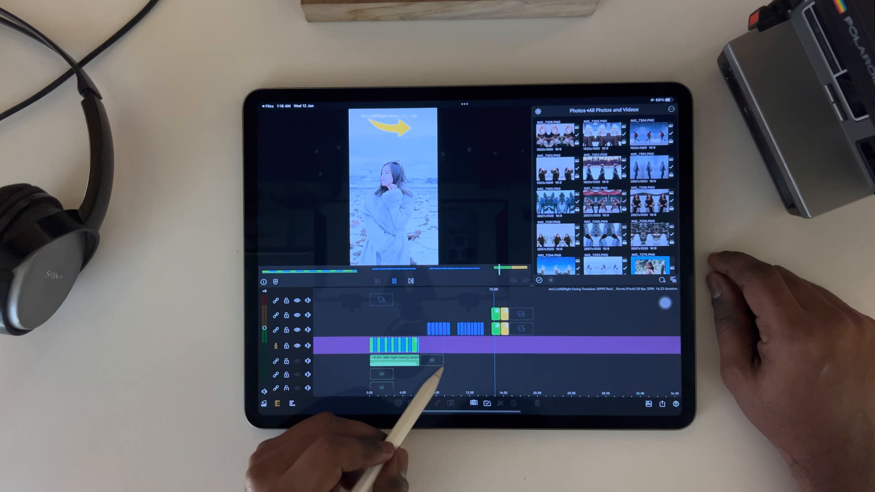
Play and pause the tiled swing reel, then view settings showing 30 fps, 9:16 portrait
click(394, 280)
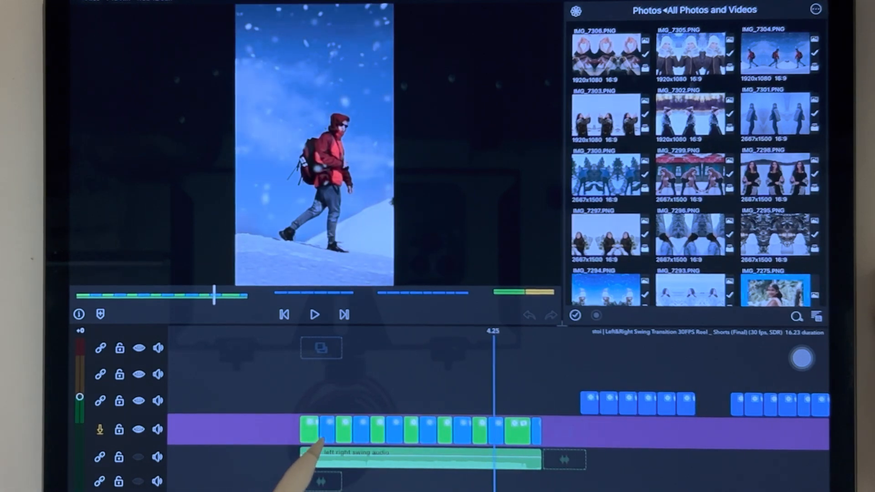
click(362, 460)
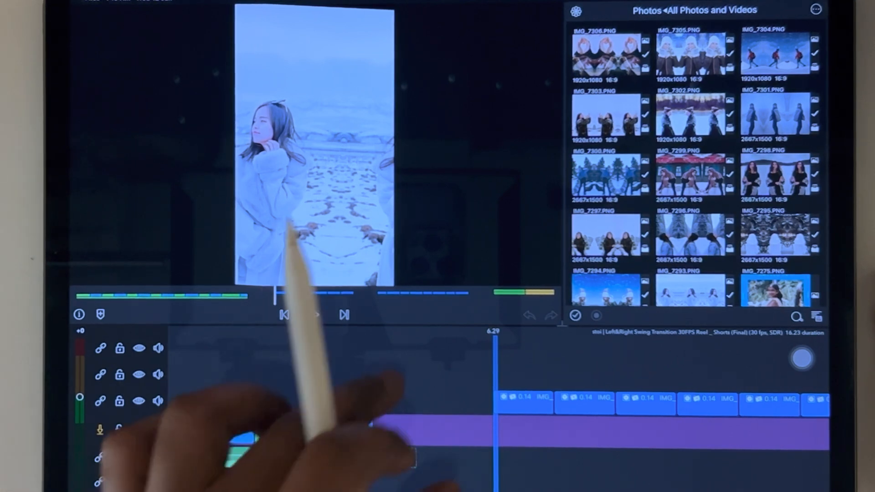
click(313, 314)
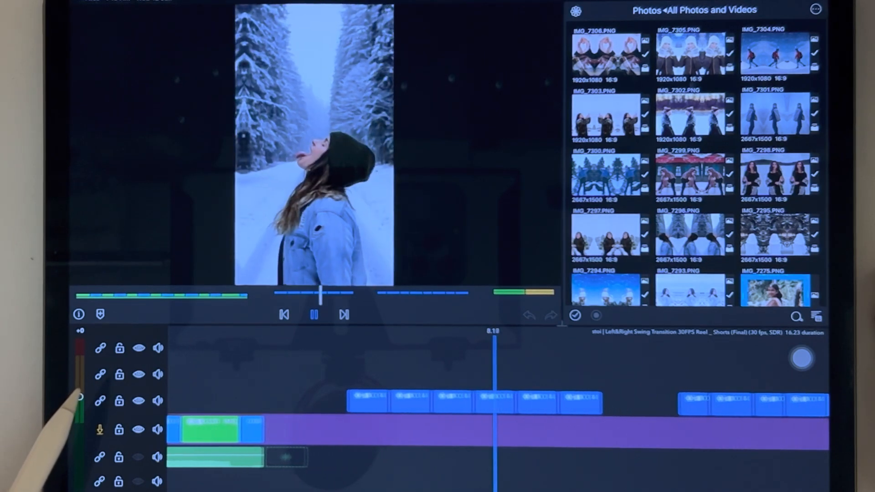
click(313, 314)
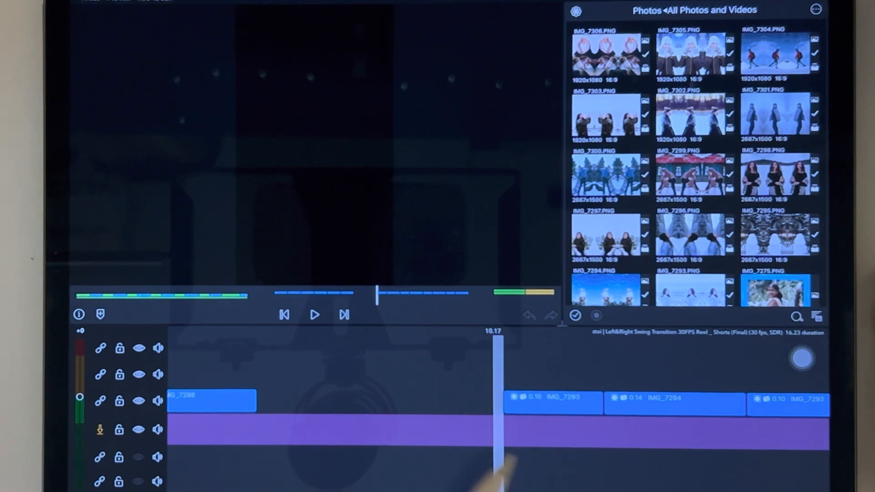
click(314, 315)
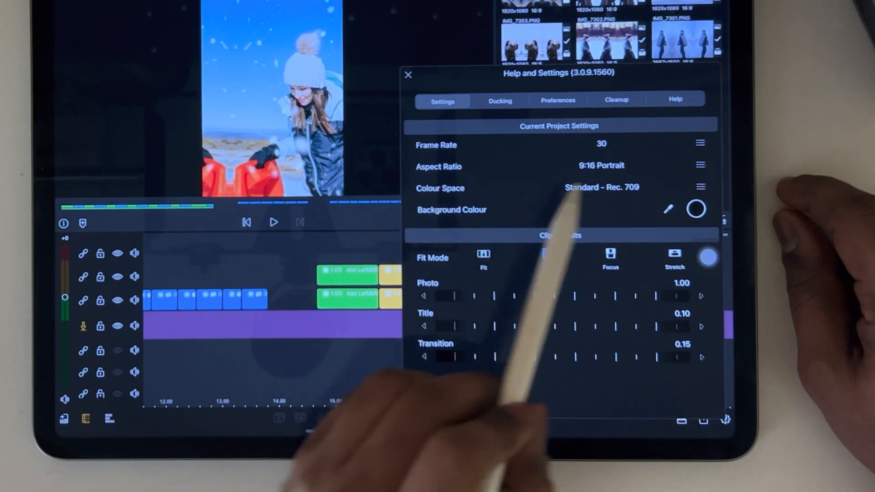
Set the Clip Defaults Fit Mode to Fill so photos fill the portrait frame
click(547, 256)
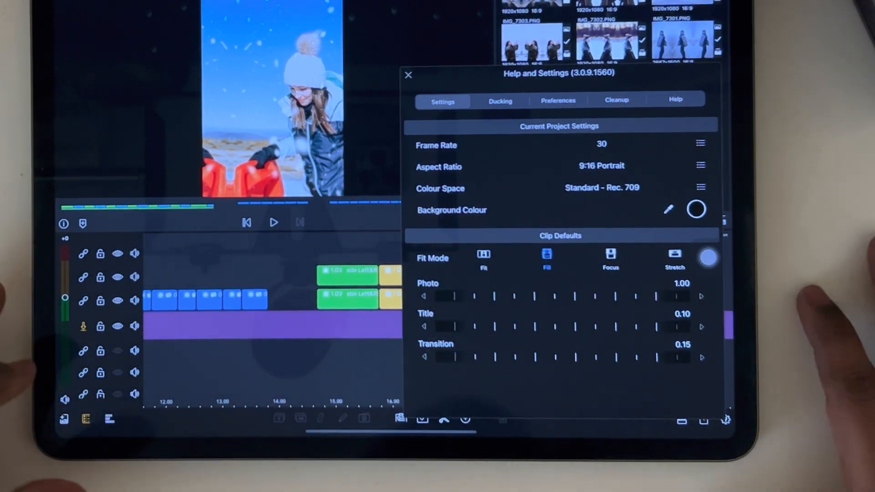
click(408, 74)
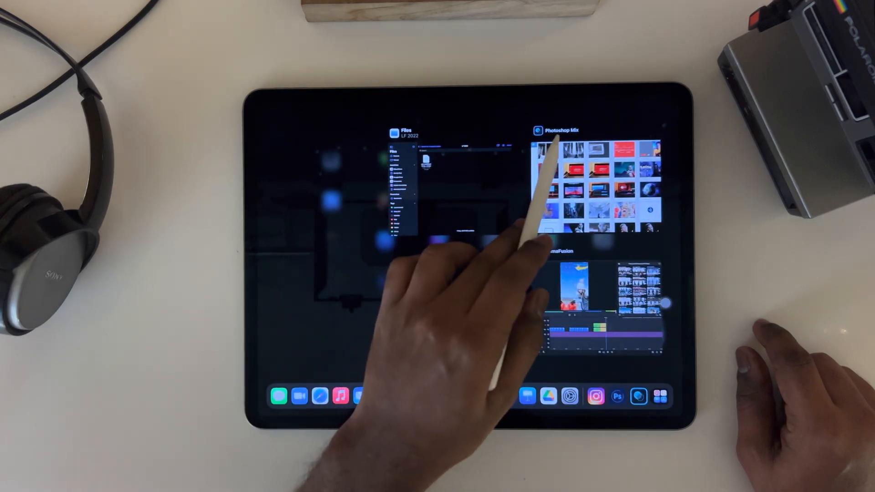
Switch to Photoshop Mix and start a new project with a custom canvas
click(595, 185)
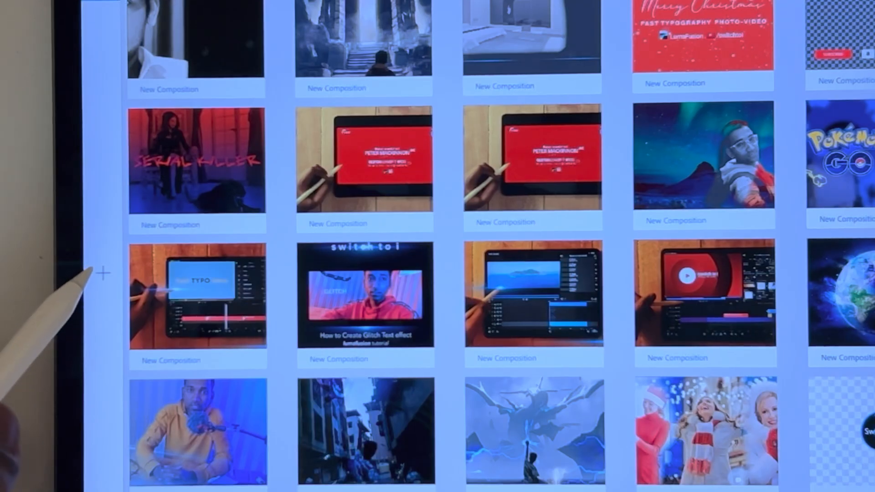
click(102, 273)
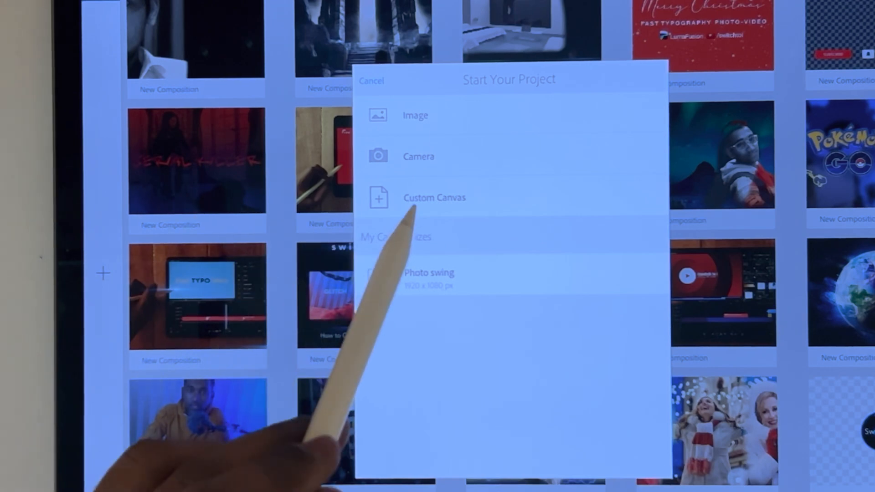
click(435, 197)
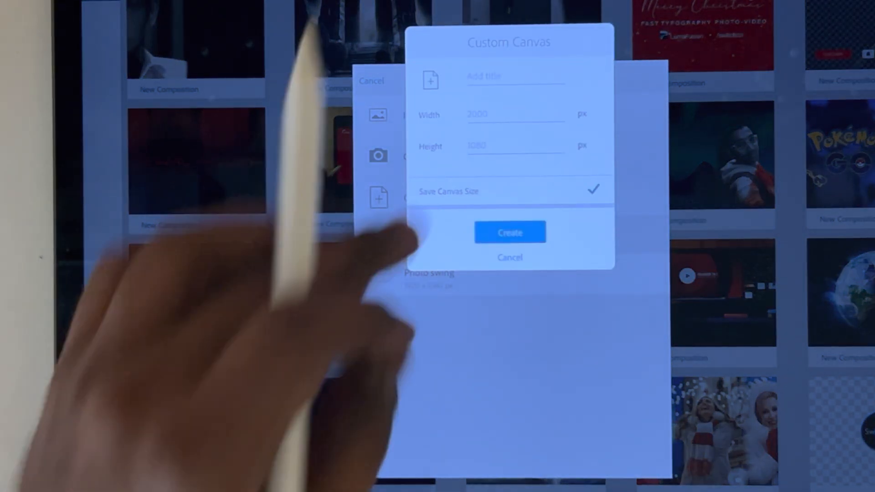
Name the canvas 'Swing photos' and size it 1920 × 1080
click(514, 76)
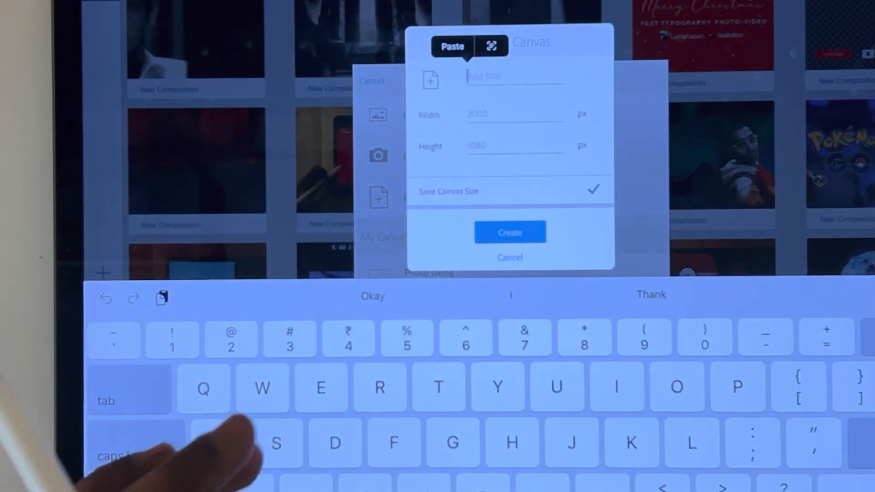
text(Sw)
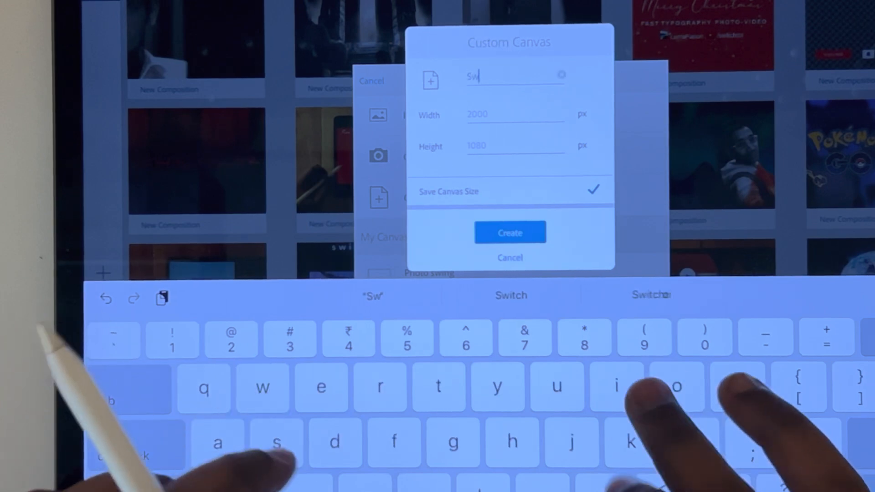
text(ing)
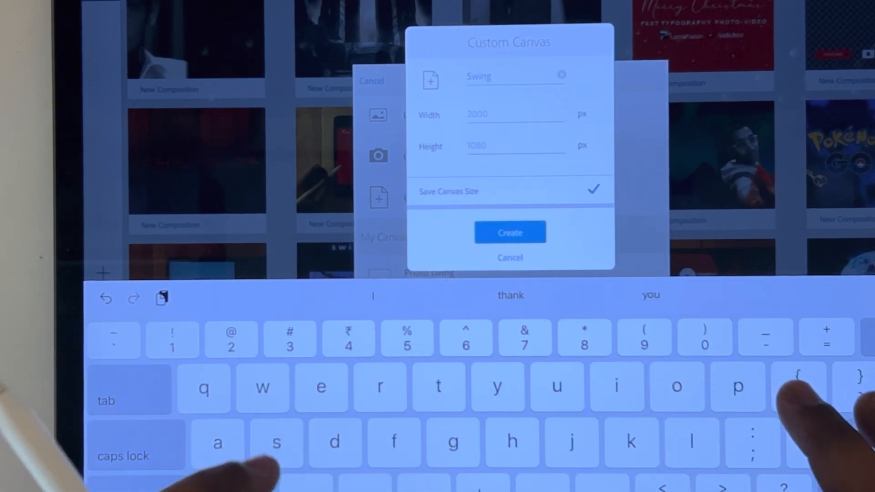
text(photos)
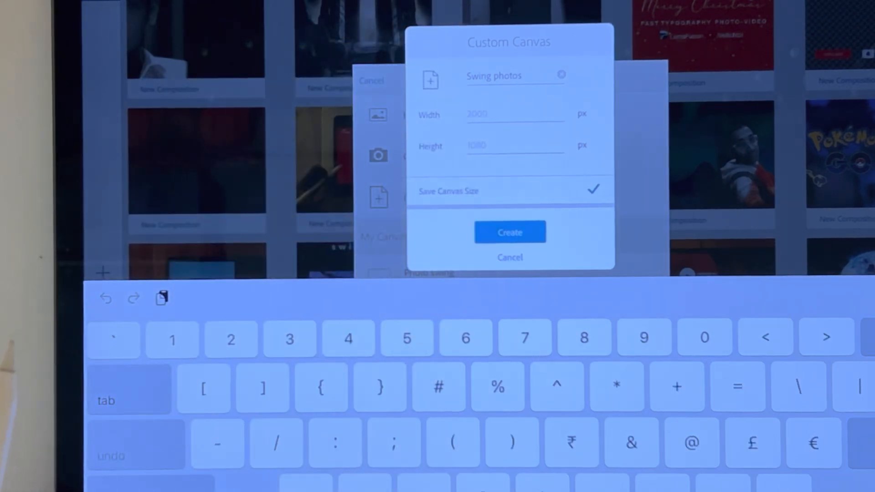
text(1920)
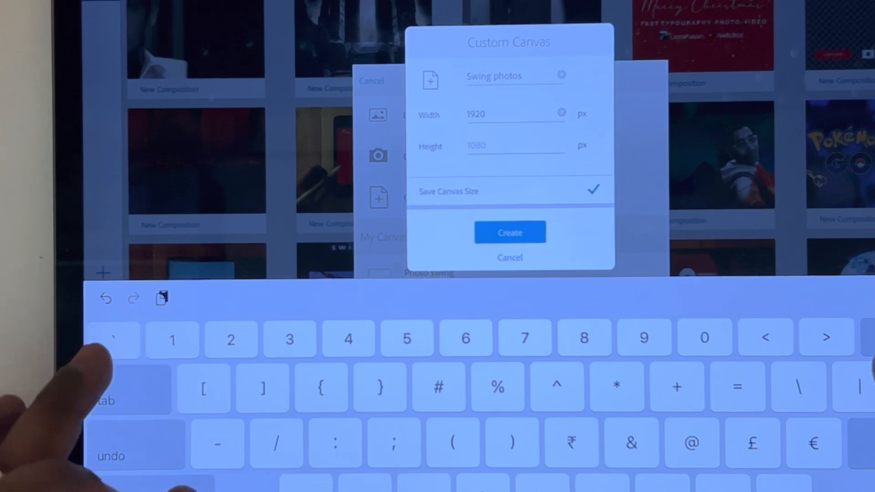
text(10)
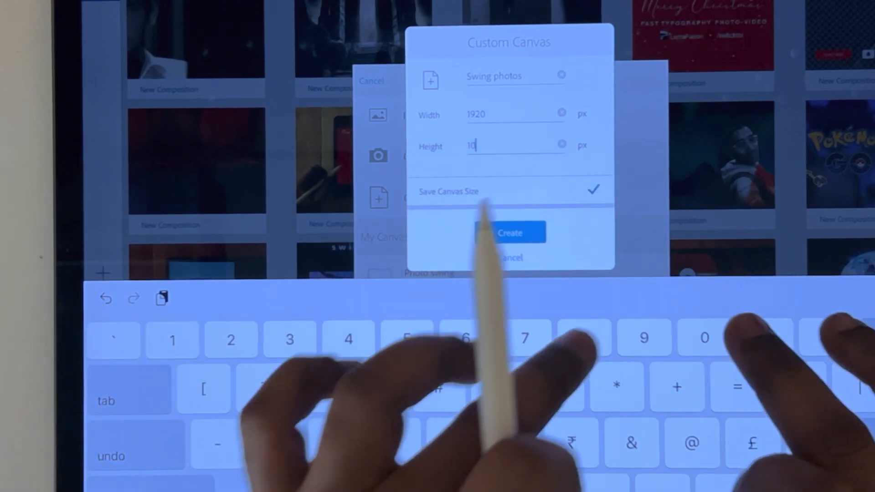
text(80)
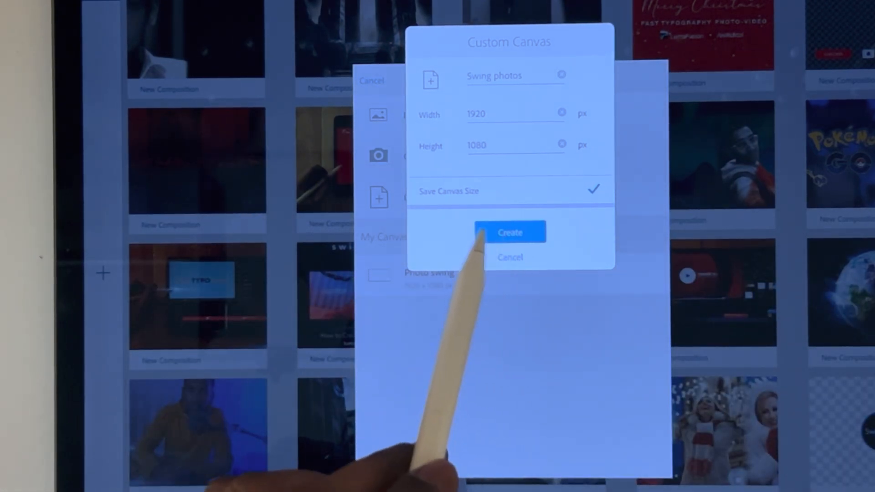
Create the 1920 × 1080 'Swing photos' canvas
click(509, 232)
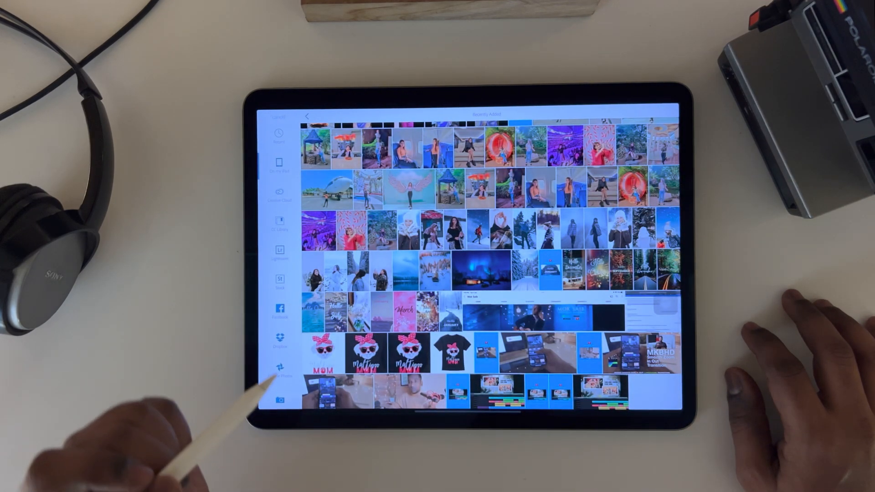
mouse_move(301, 279)
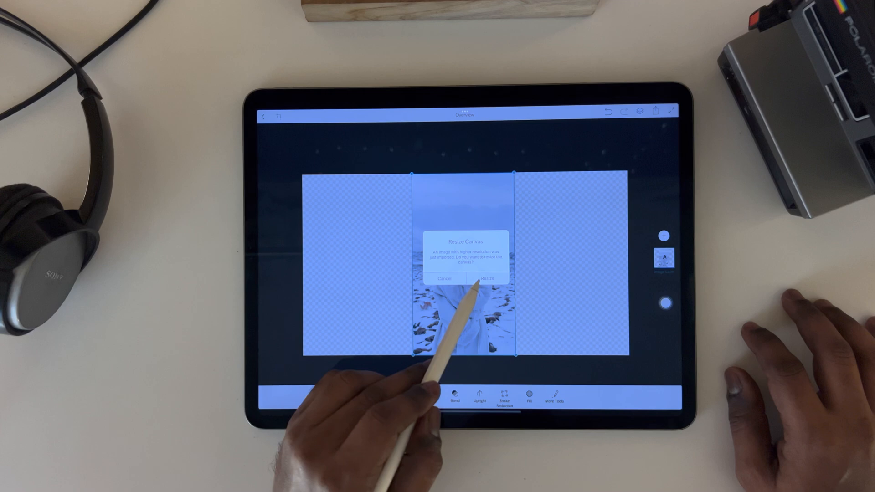
Answer the Resize Canvas prompt and duplicate the snowy portrait layer twice
click(489, 279)
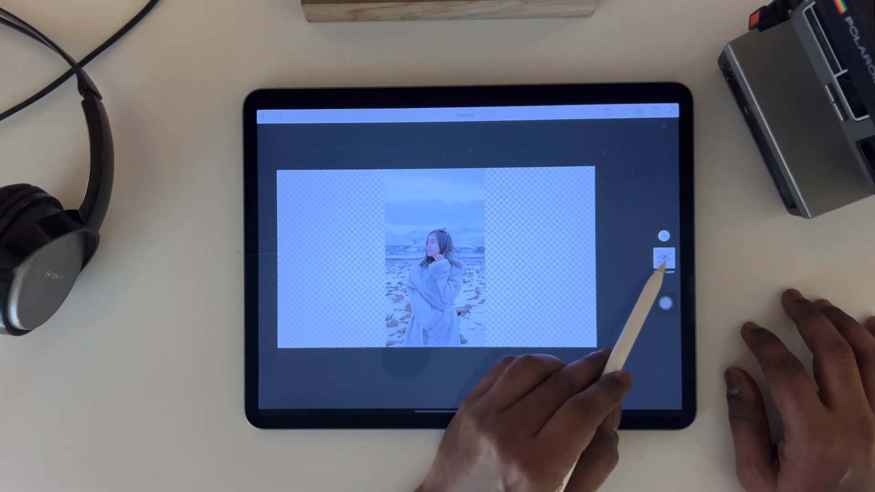
click(662, 258)
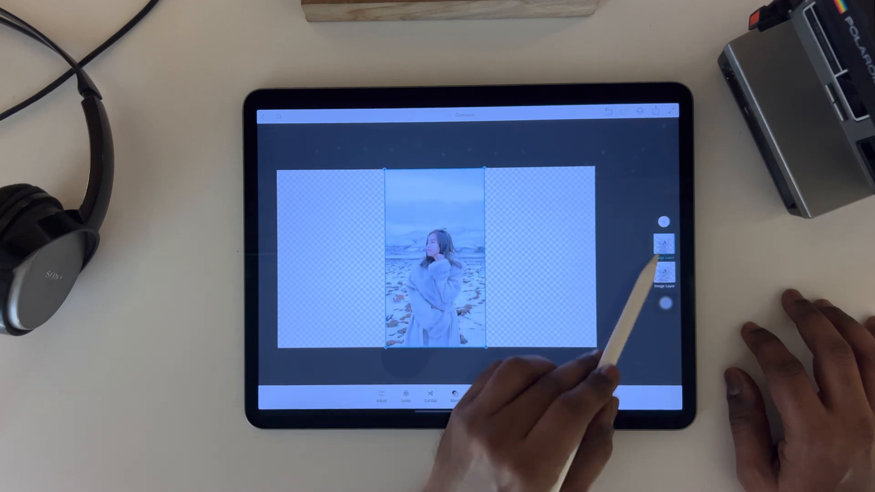
click(664, 244)
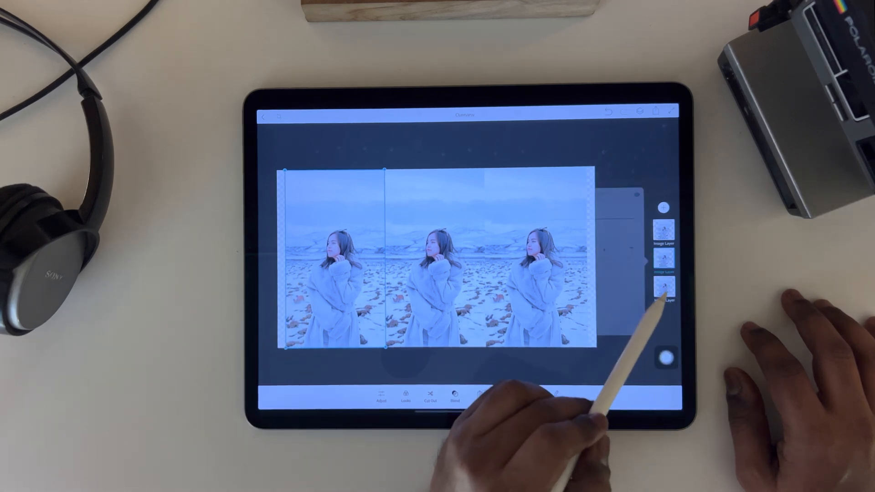
click(664, 258)
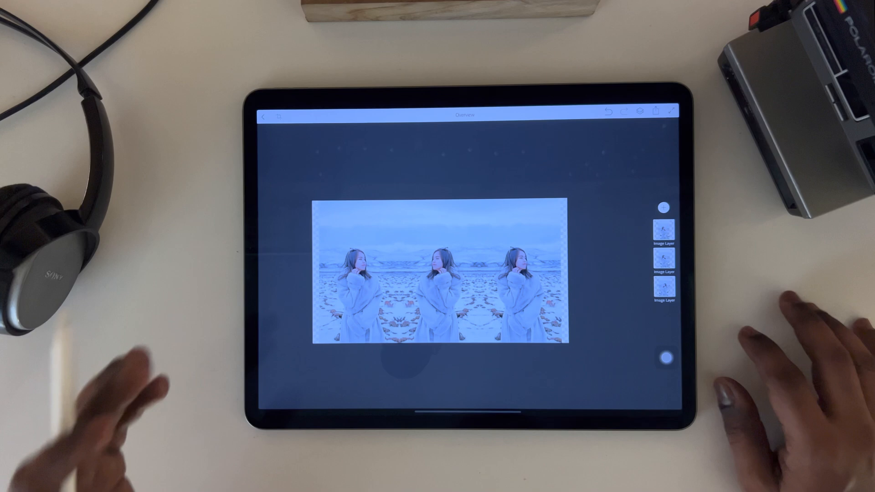
mouse_move(335, 268)
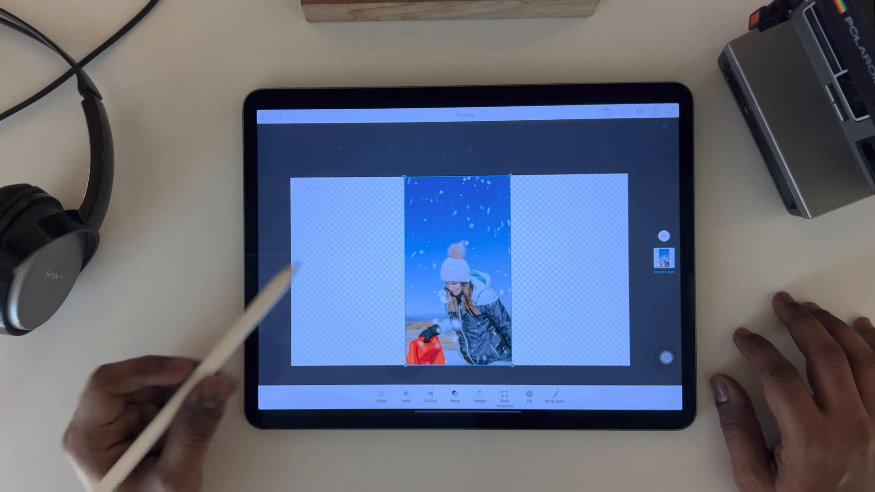
click(663, 260)
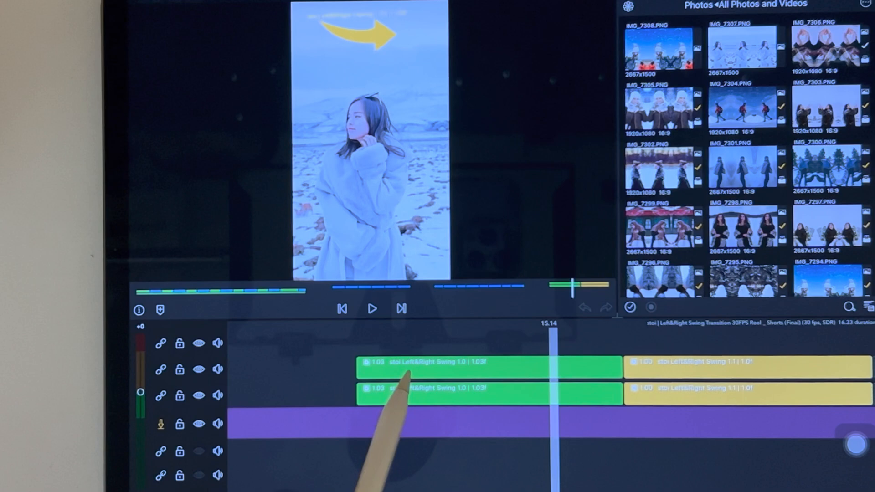
mouse_move(452, 379)
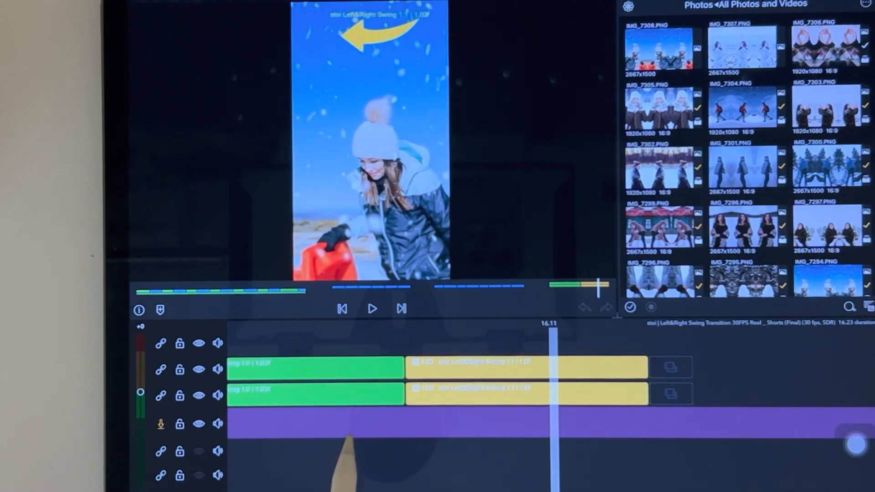
Insert the tiled PNG photos onto the timeline as short blue clips
click(525, 366)
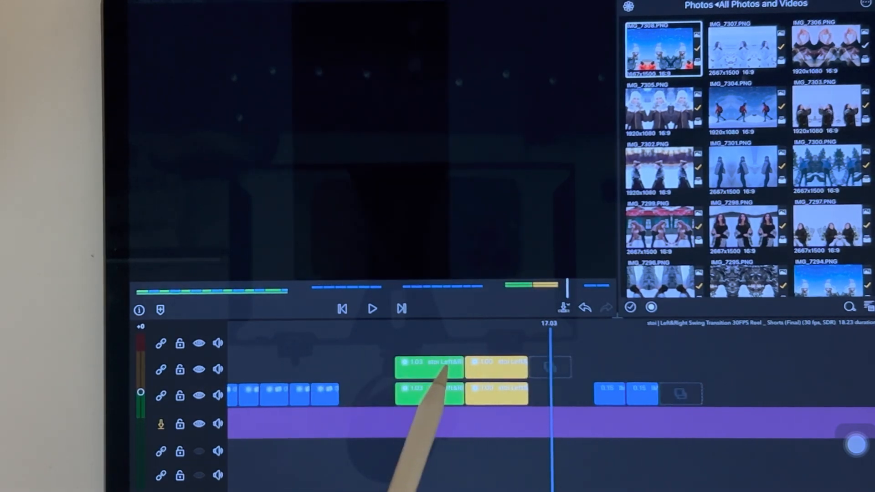
Copy the green swing clip's attributes and paste them onto a blue photo clip
click(428, 393)
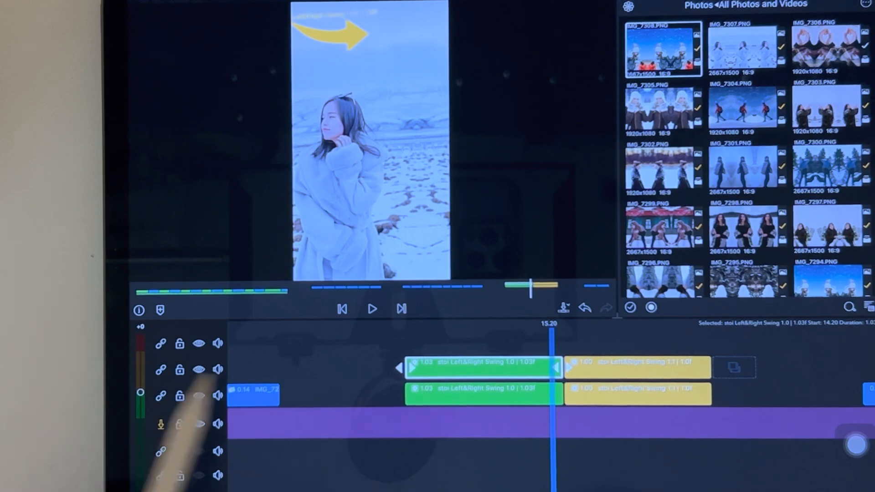
click(199, 369)
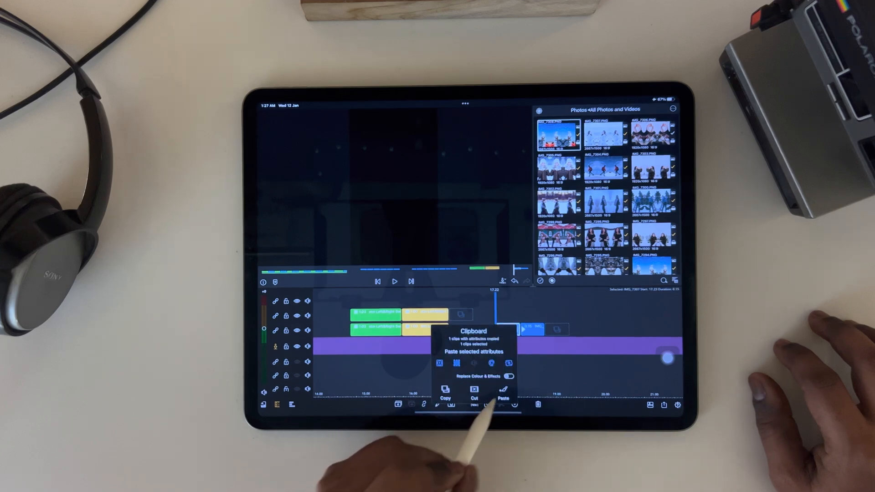
click(503, 396)
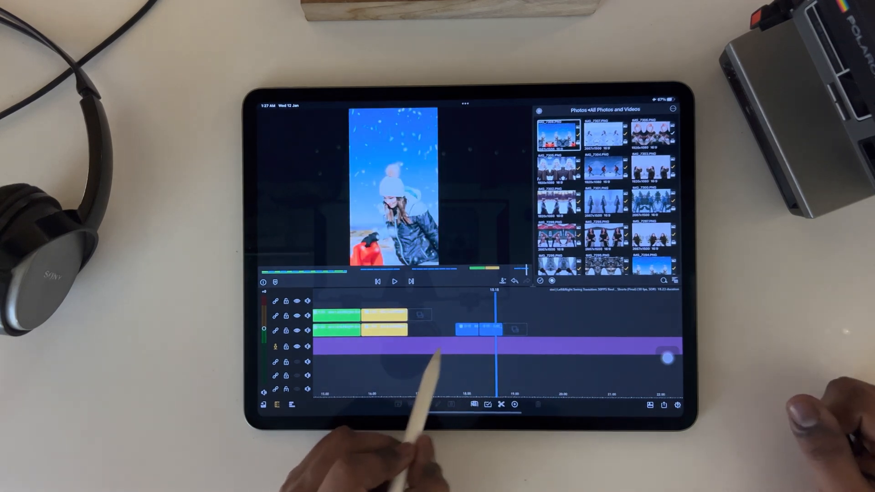
Select the next blue photo clip and paste the copied swing attributes onto it
click(500, 405)
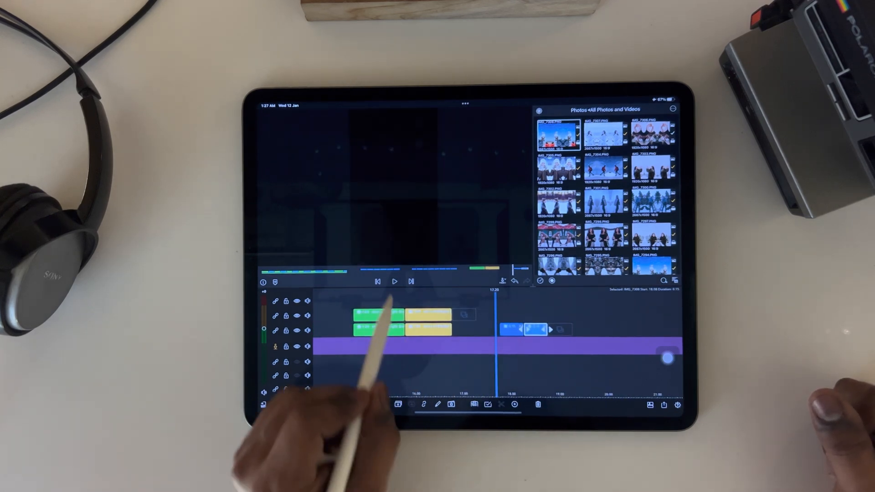
click(393, 282)
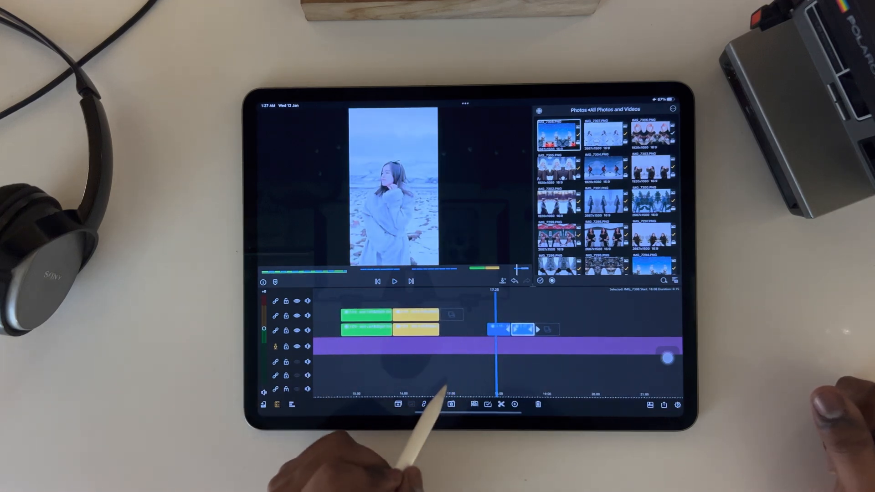
click(440, 404)
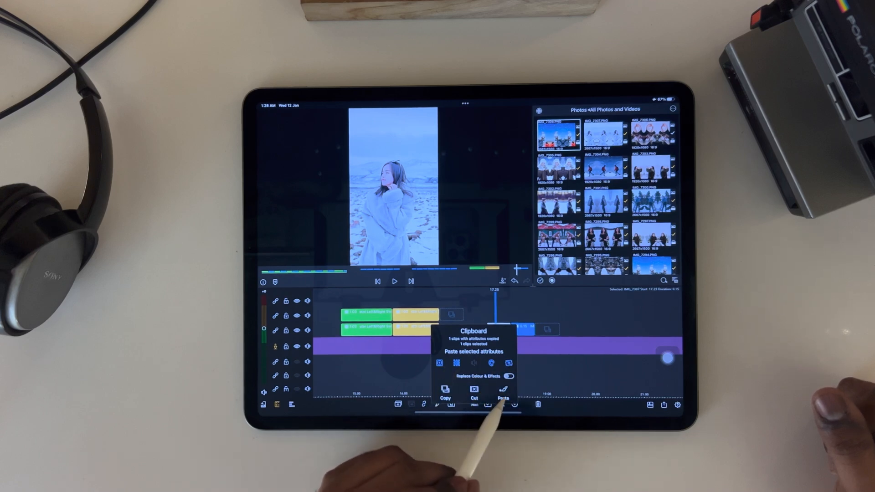
click(502, 396)
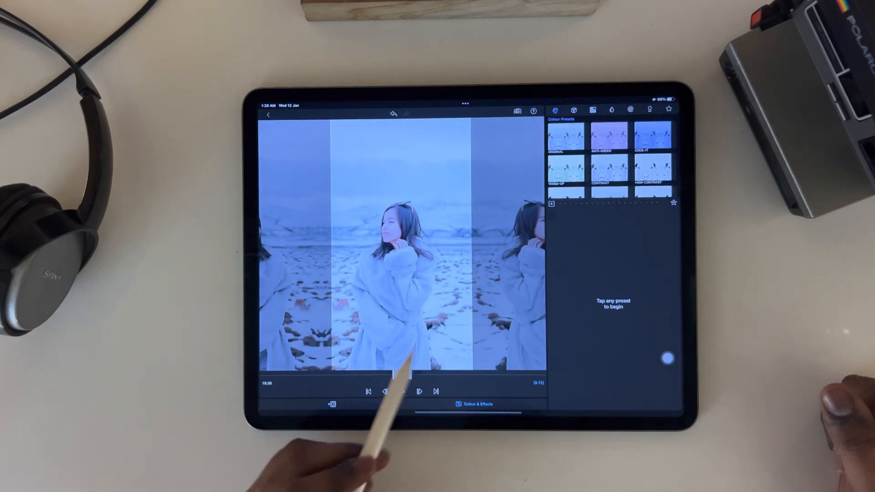
Close the Colour & Effects presets editor
click(403, 391)
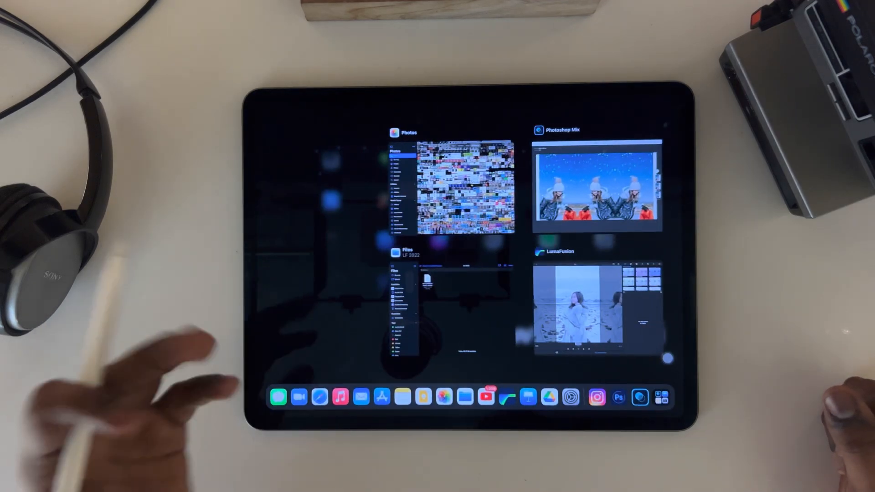
Return to the LumaFusion reel project from the app switcher
click(597, 301)
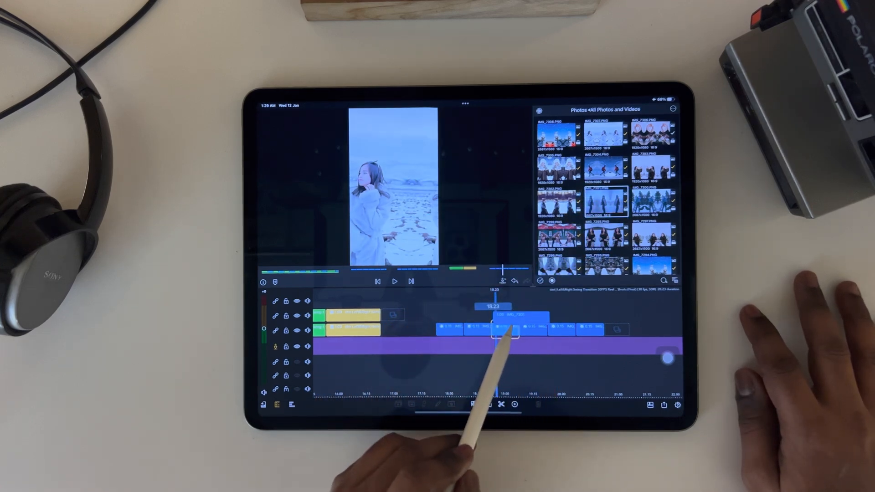
Replace the blue clip with photo IMG_7301, keeping its timeline duration
click(497, 332)
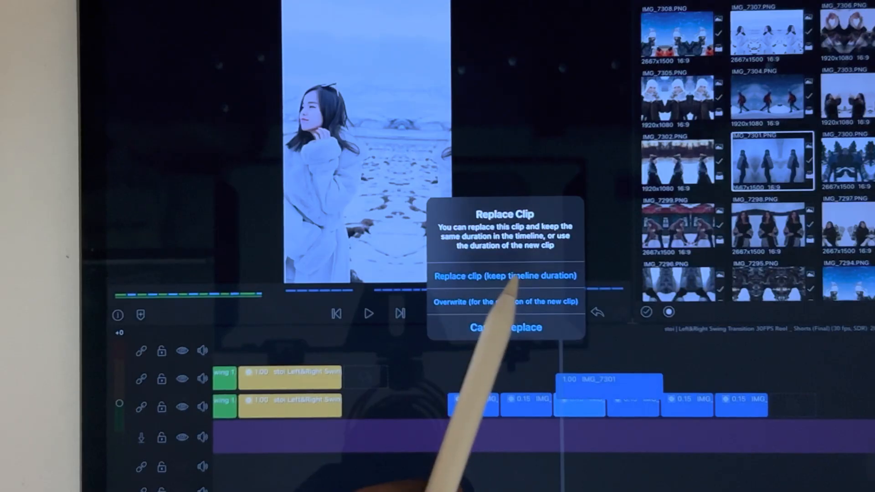
click(504, 276)
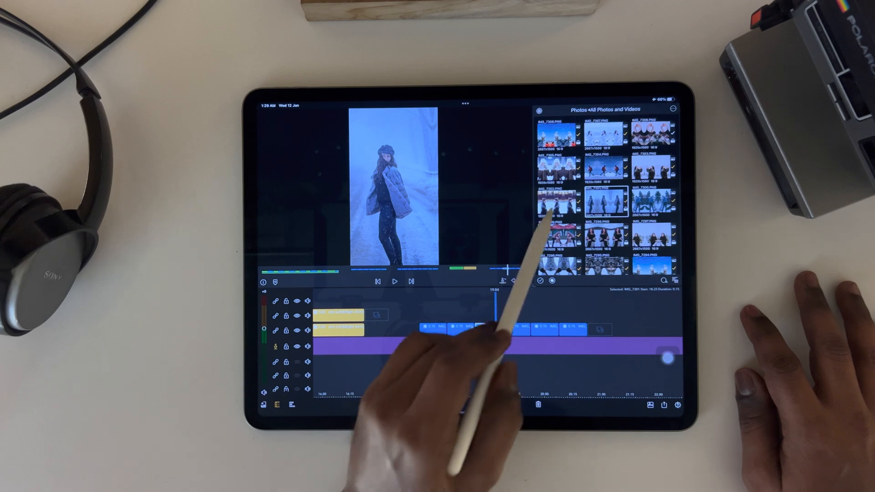
click(507, 329)
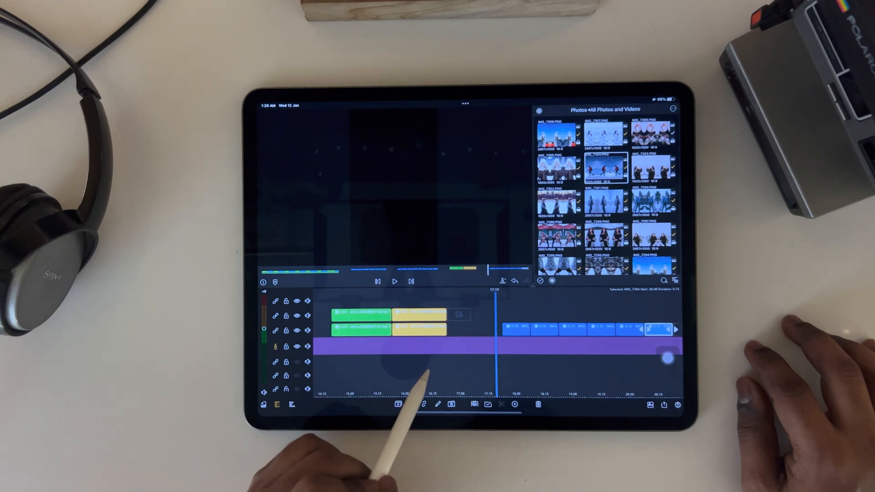
Replace further photo clips along the reel and bring up the Clipboard options
click(394, 281)
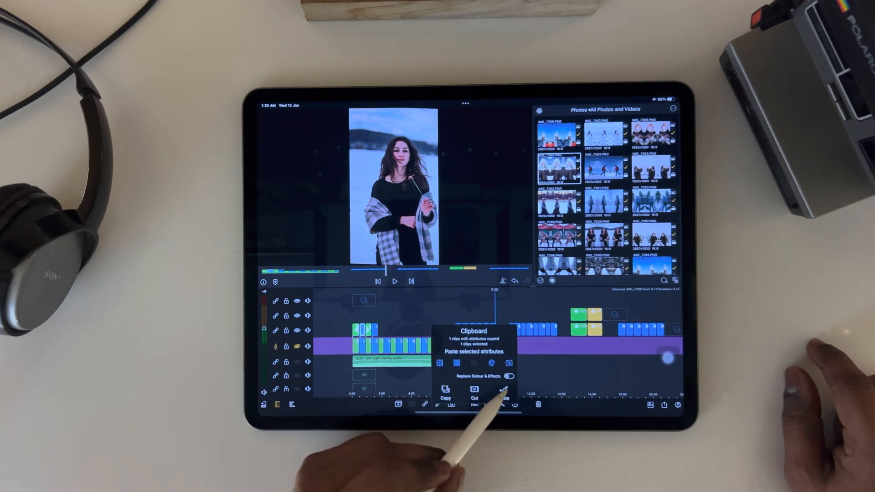
Paste the copied swing attributes onto the clip and play the reel from the start
click(499, 397)
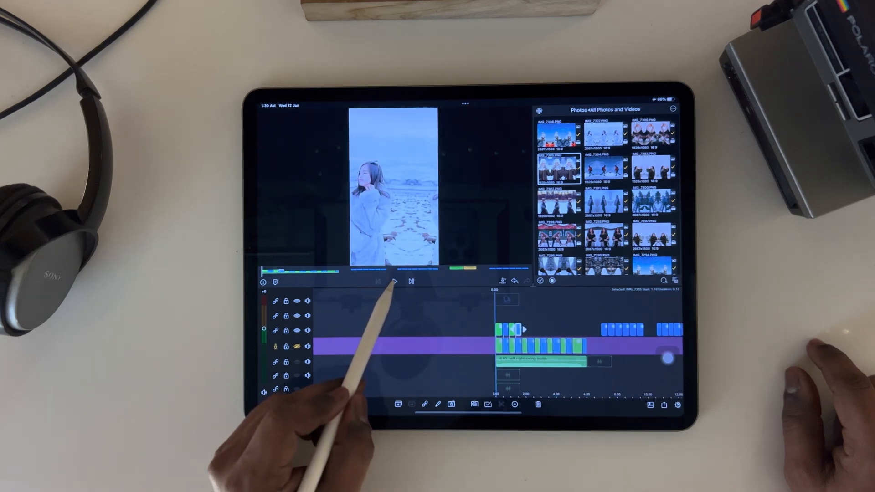
click(393, 281)
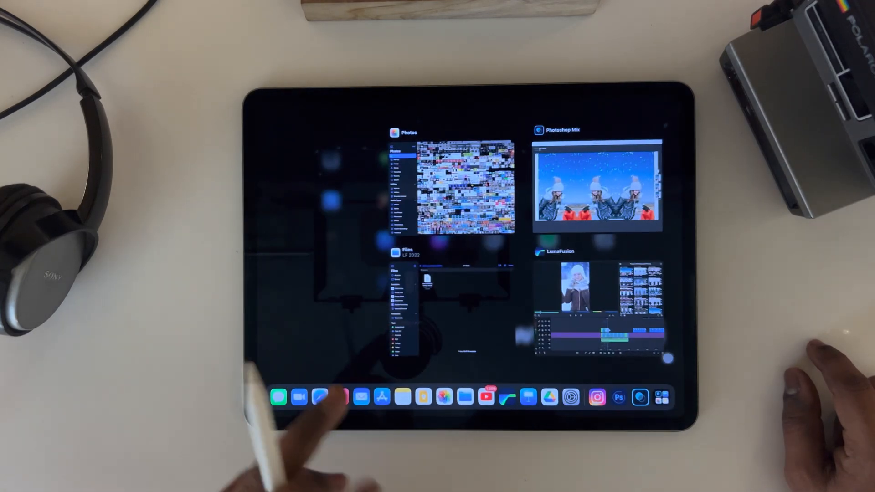
Browse the Photos library to find the snowy aerial cabin photo
click(453, 186)
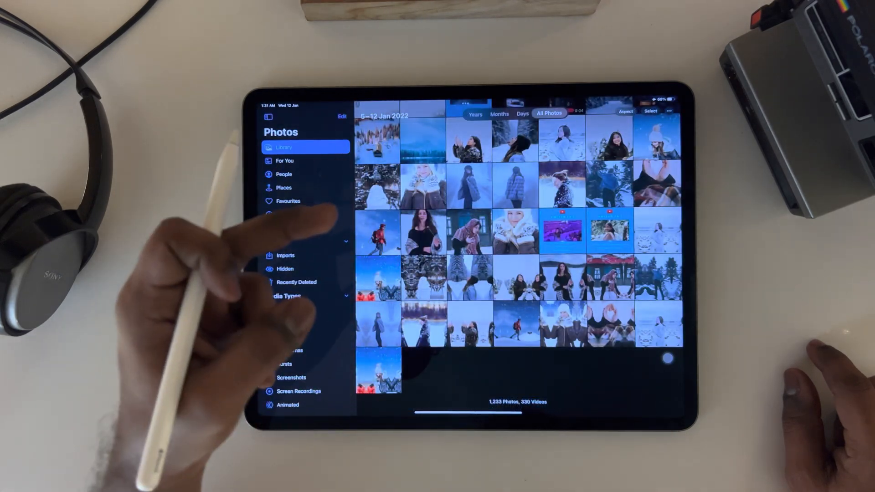
scroll(up, 3)
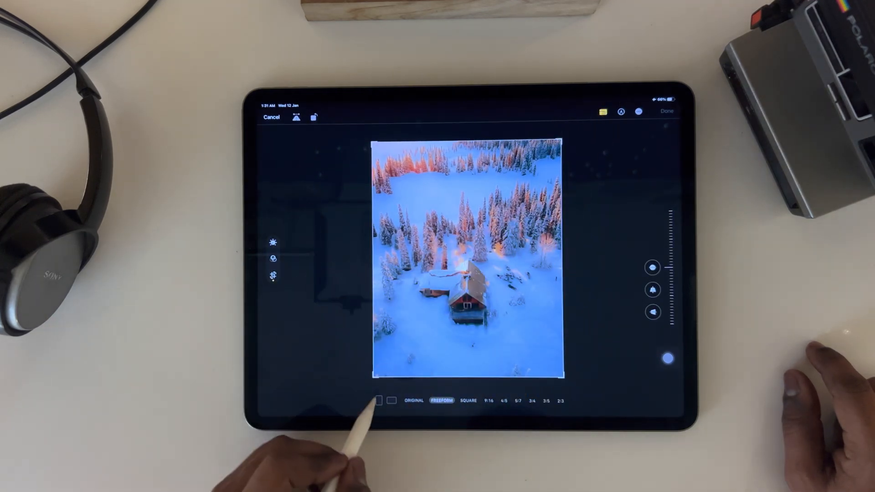
Crop the snowy cabin photo to a 9:16 portrait frame and save it
click(488, 401)
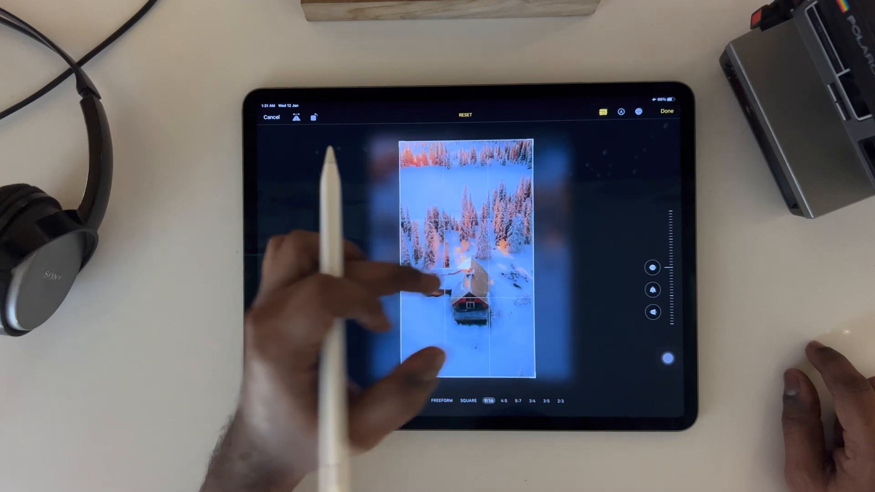
click(667, 111)
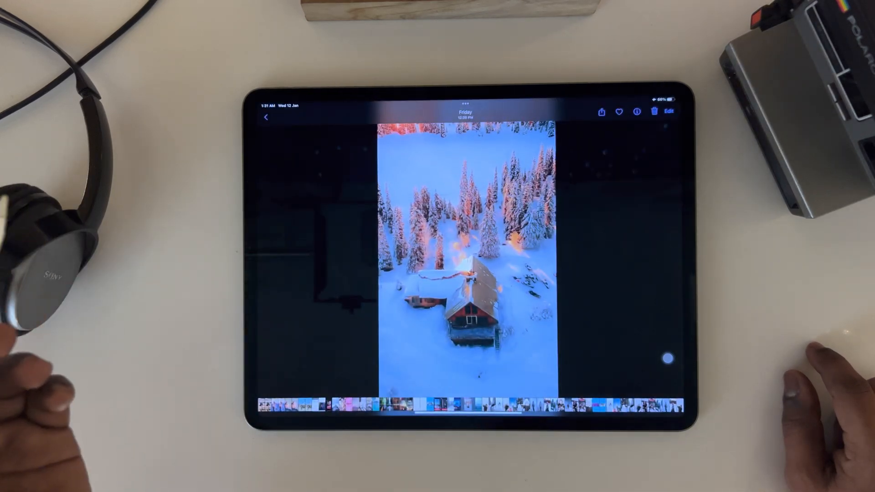
click(267, 117)
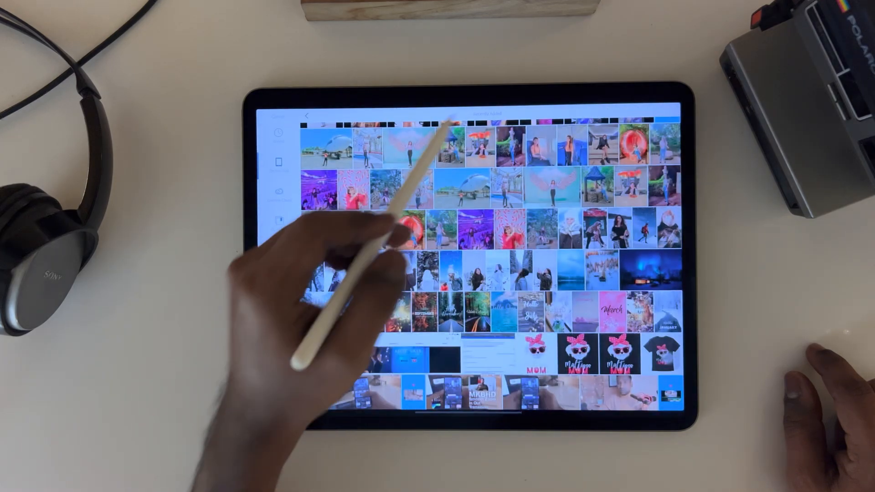
Add the cropped cabin photo as a layer from Photoshop Mix's image picker
scroll(down, 3)
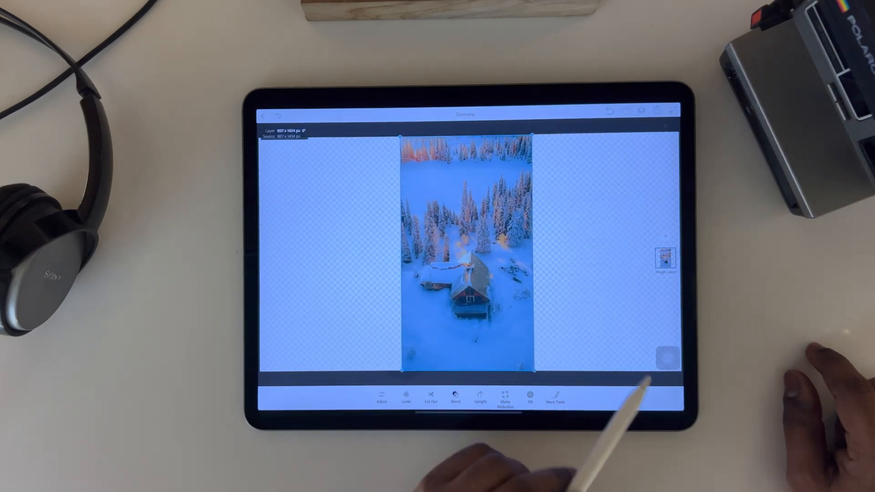
click(664, 258)
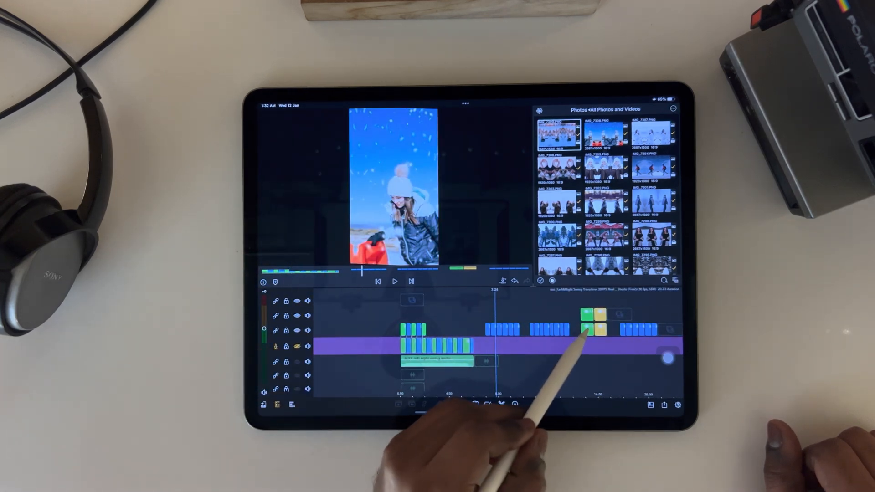
Select the green Left & Right Swing transition clip in the timeline
click(594, 330)
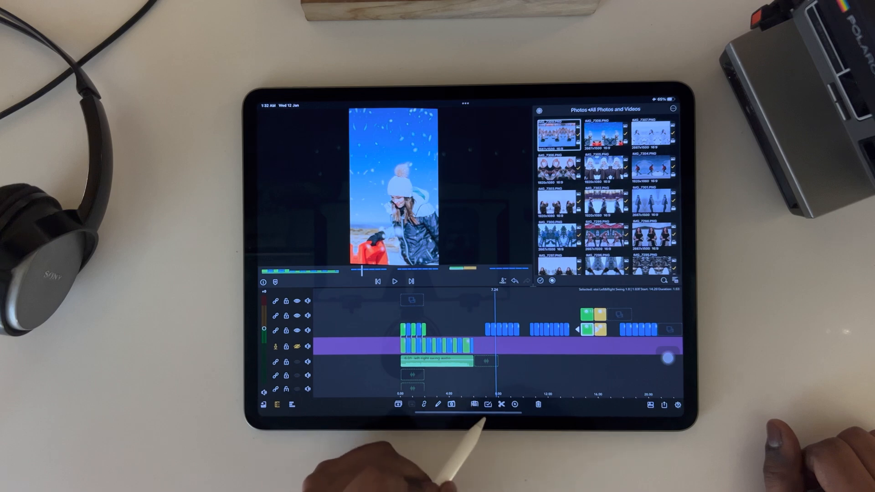